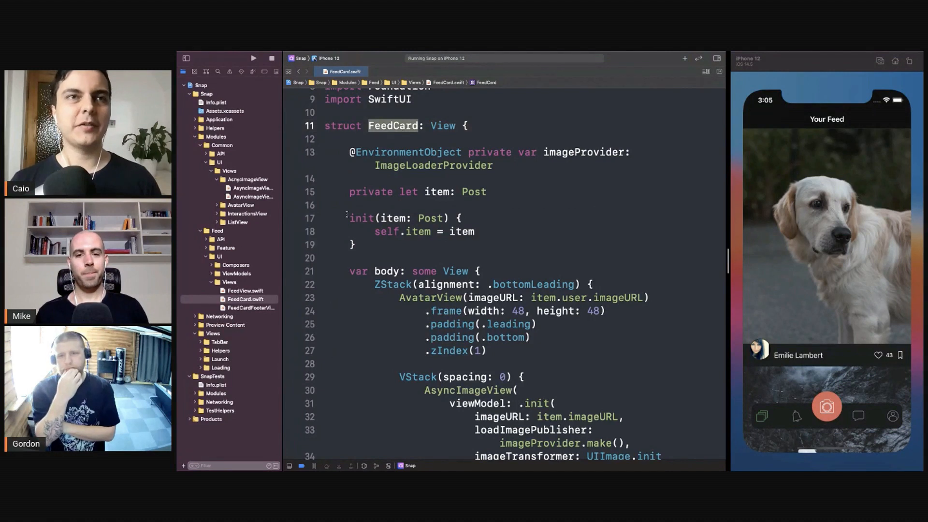
pyautogui.click(507, 165)
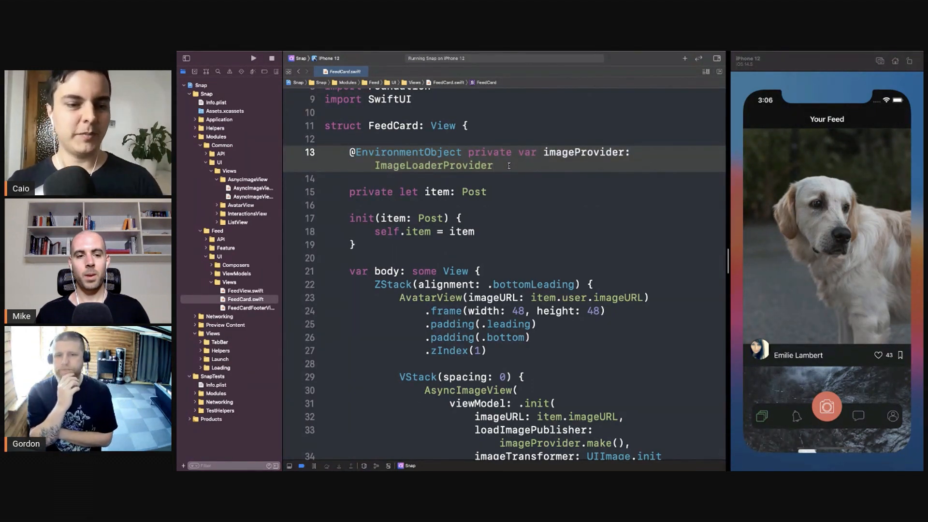
pyautogui.scroll(-3)
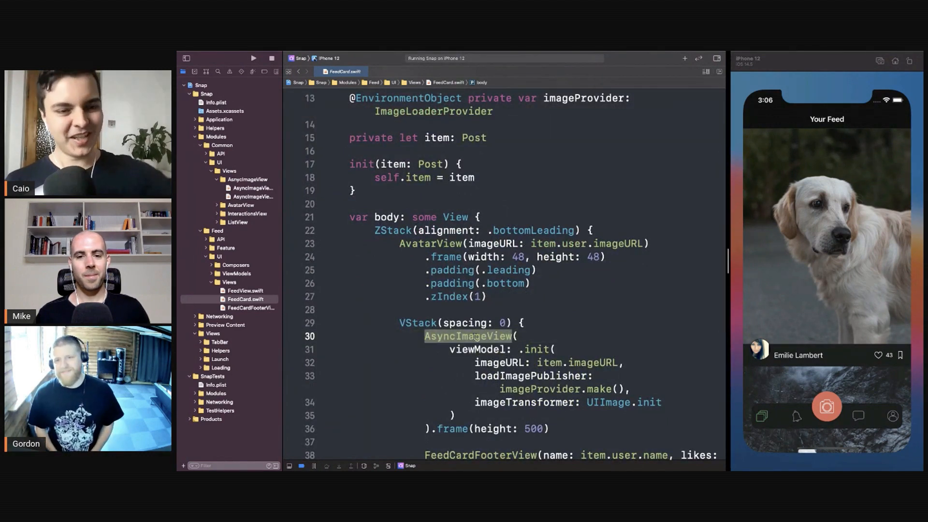
pyautogui.scroll(3)
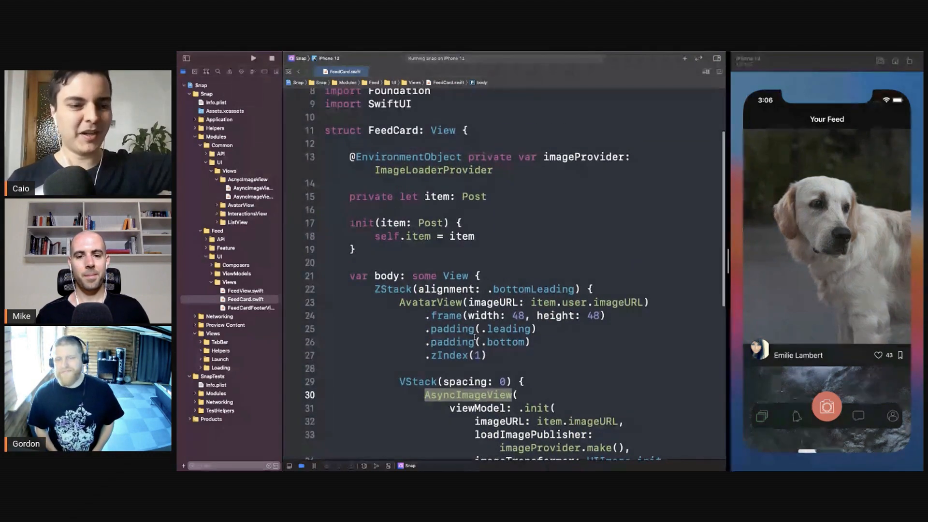